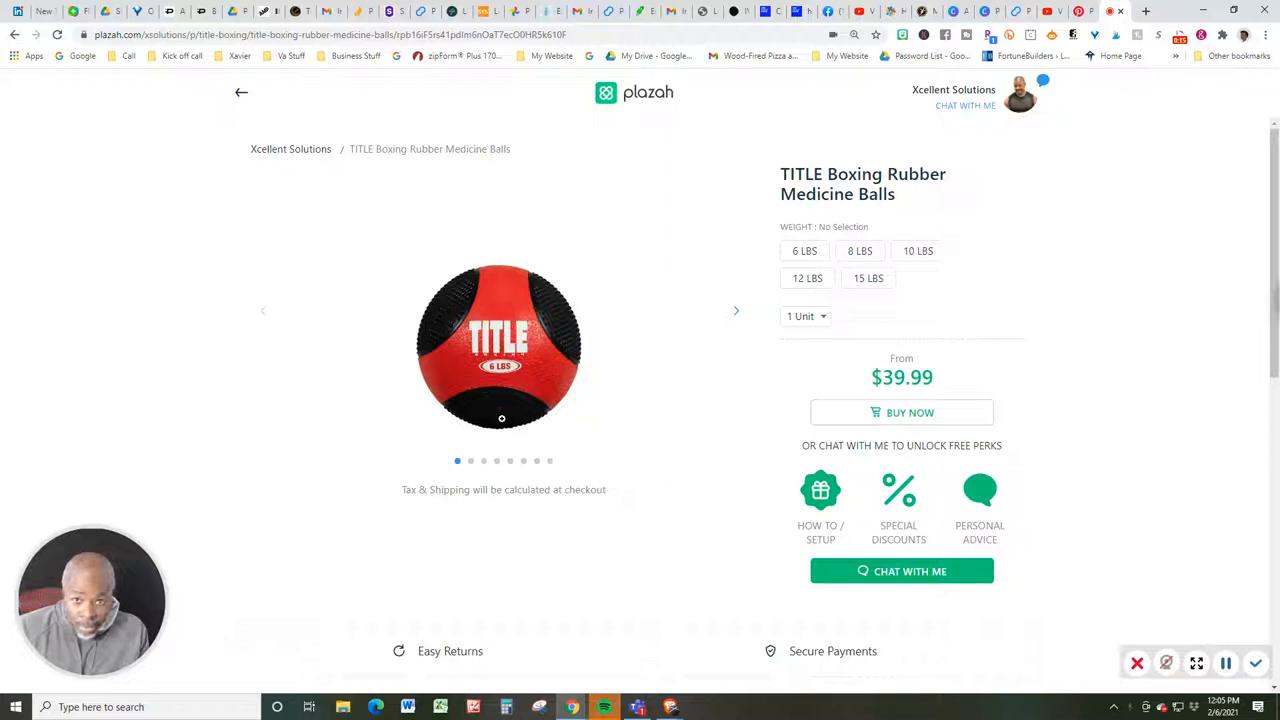
mouse_move(522, 437)
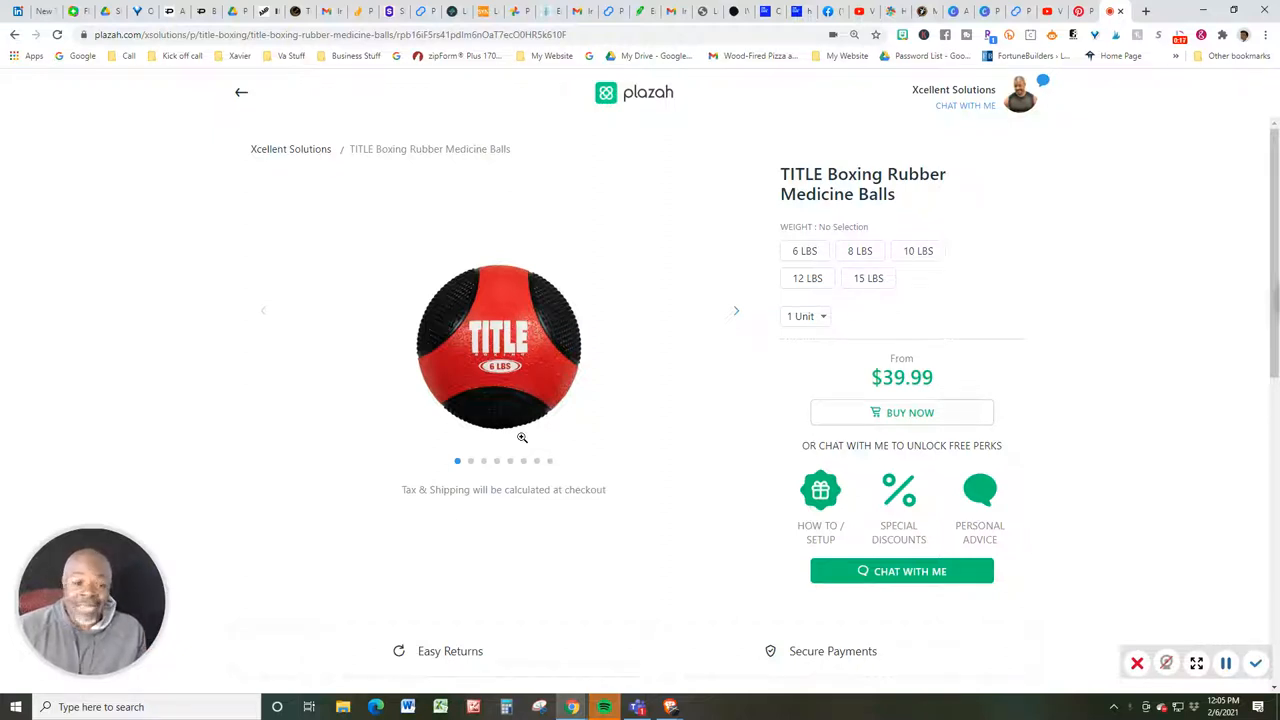
mouse_move(599, 374)
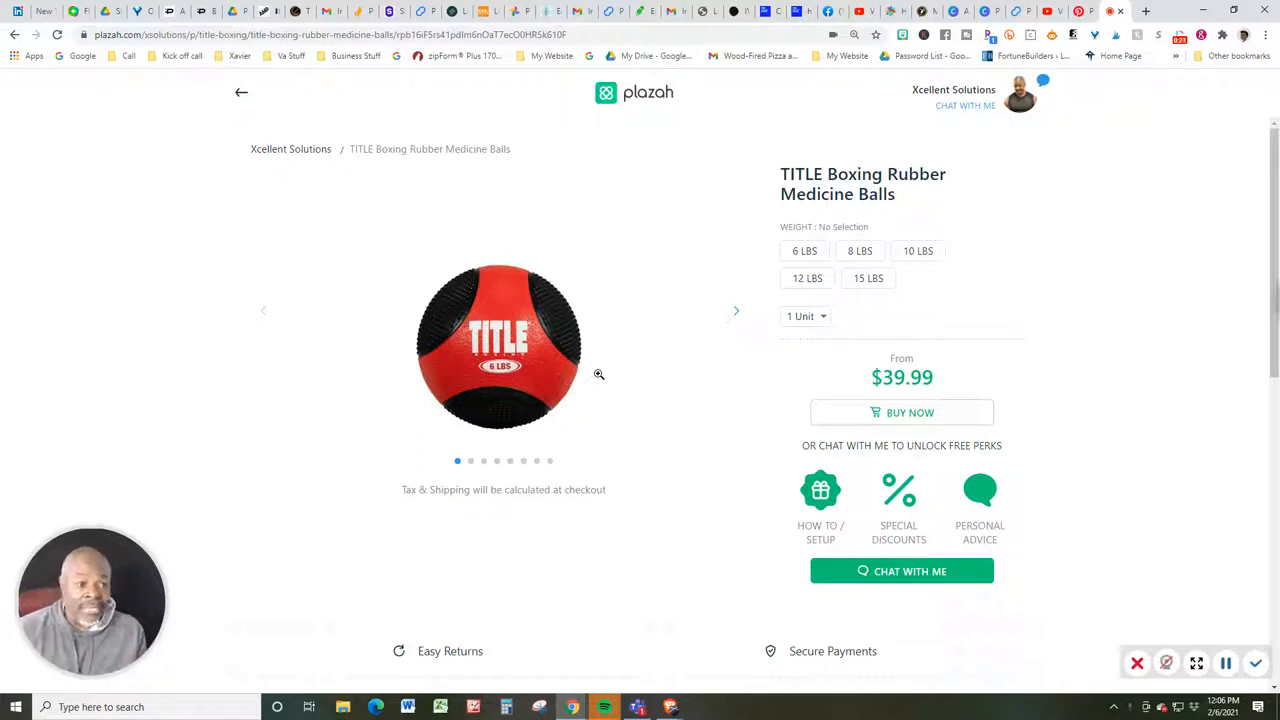
mouse_move(613, 380)
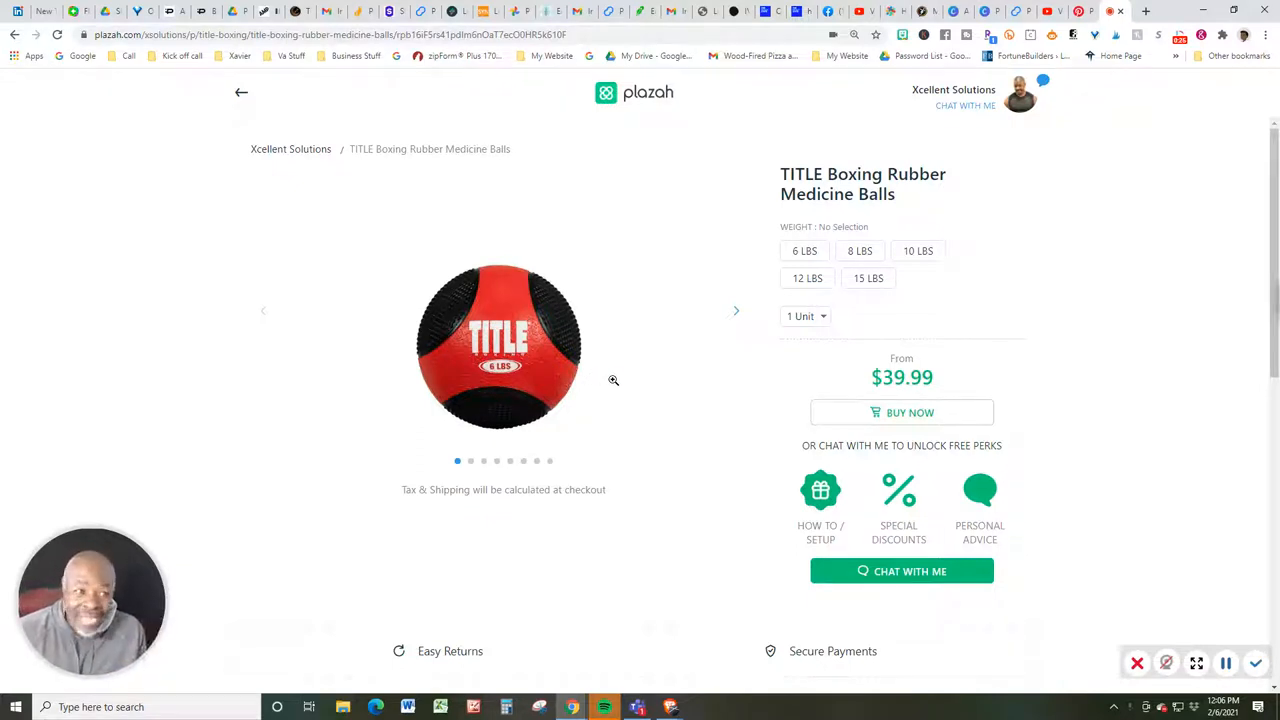
Step: Advance the gallery past the blue 8 LBS and yellow 10 LBS photos to the grey 12 LBS ball
click(804, 251)
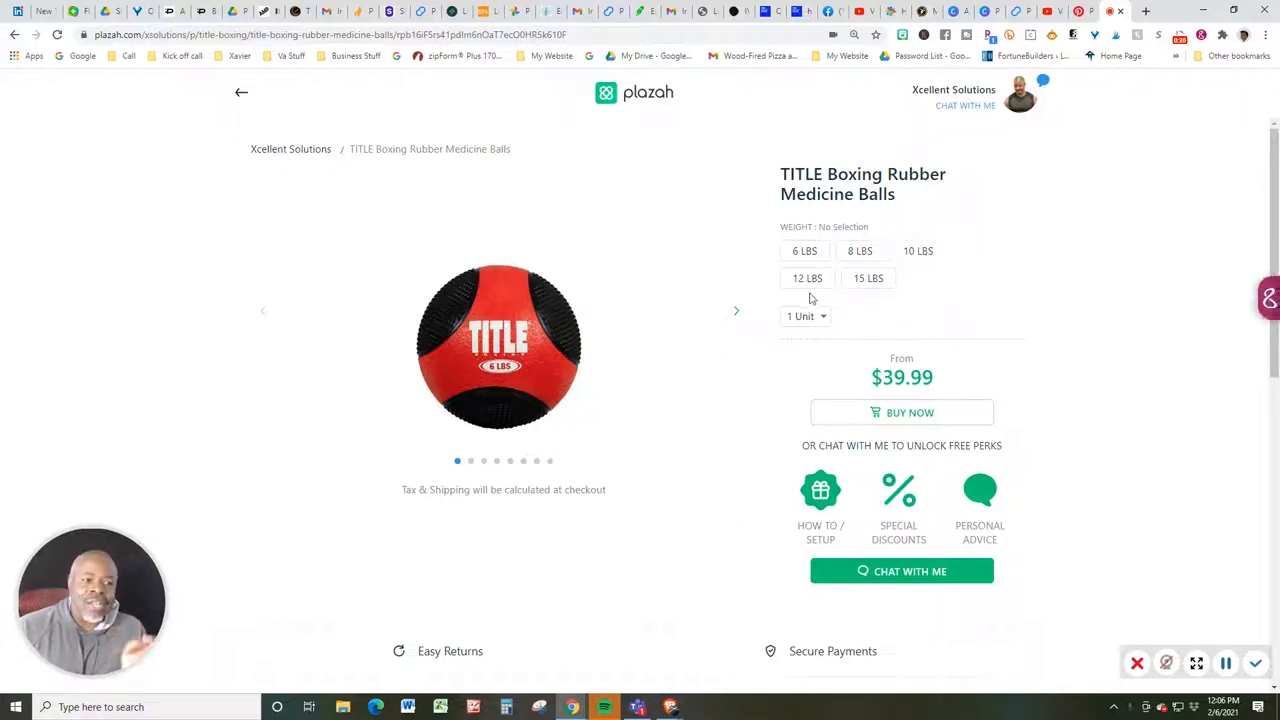
mouse_move(739, 333)
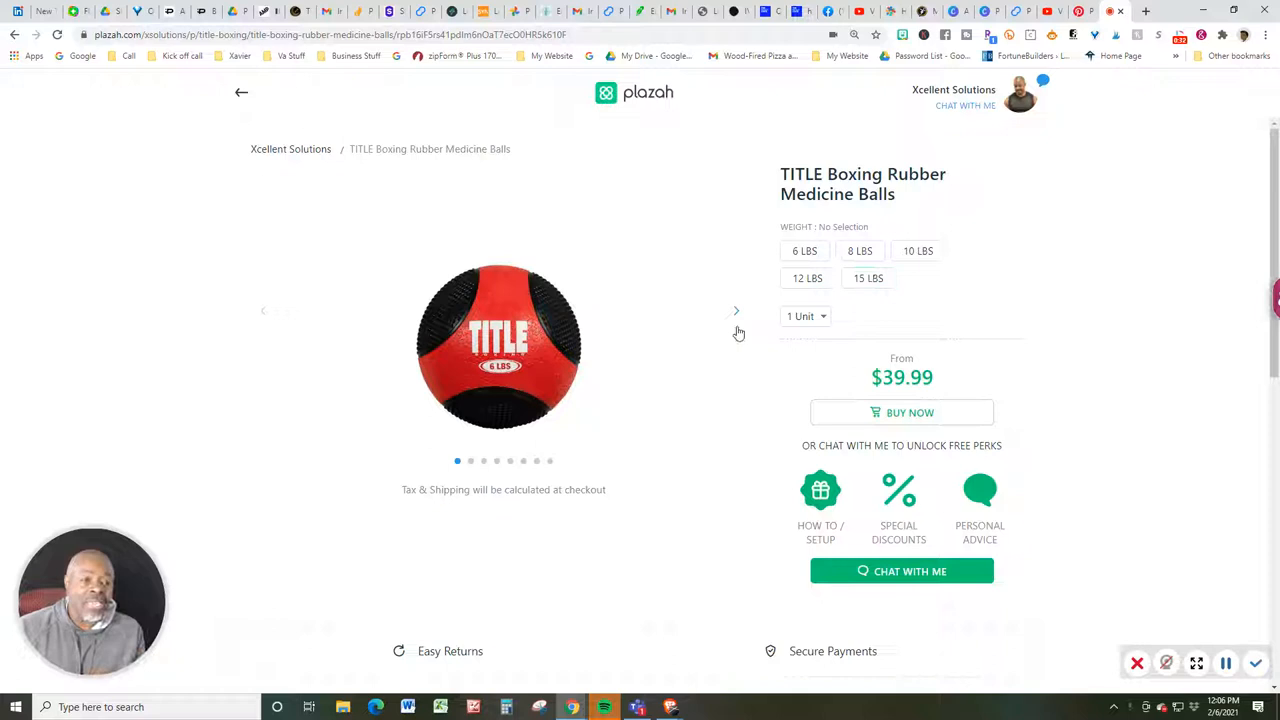
click(736, 310)
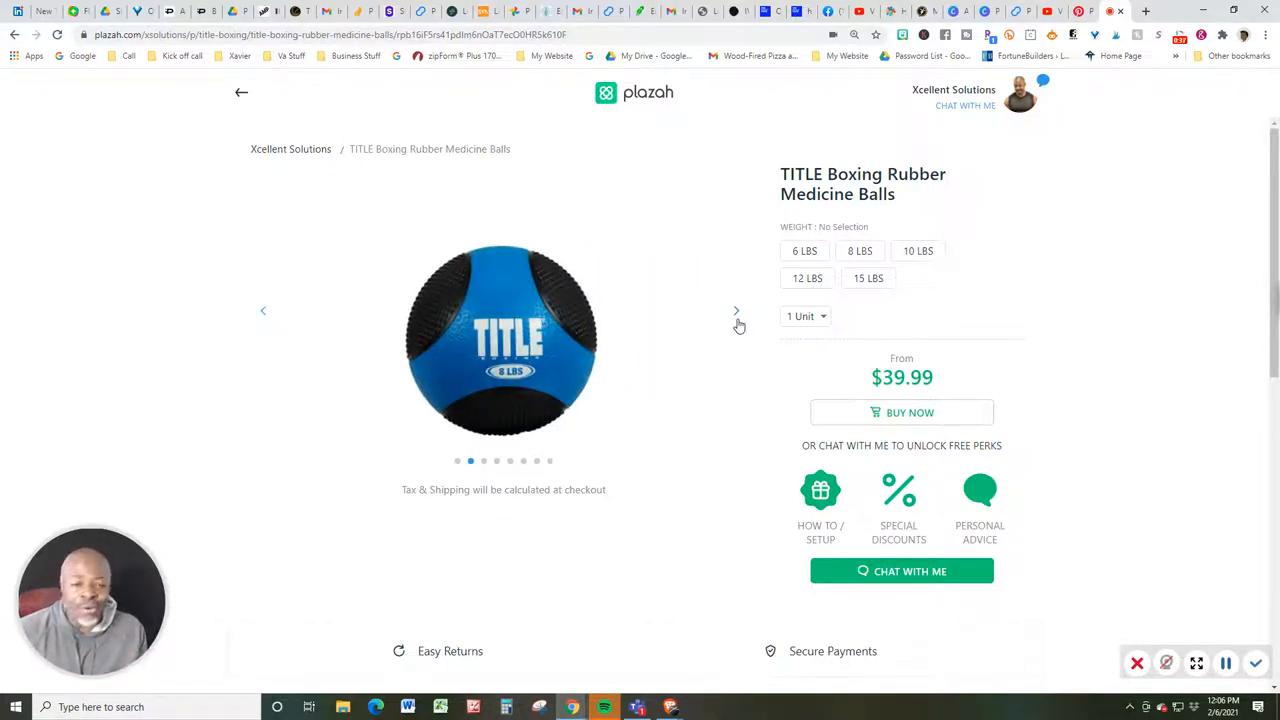
click(736, 311)
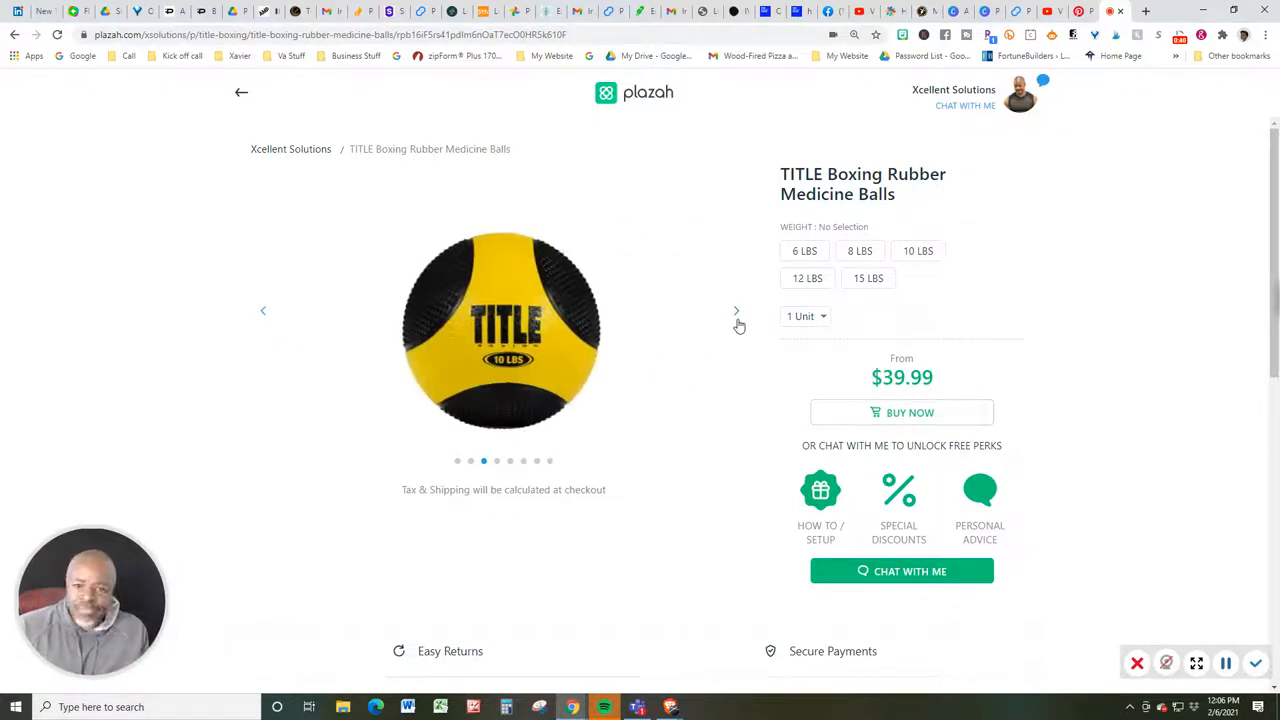
click(736, 311)
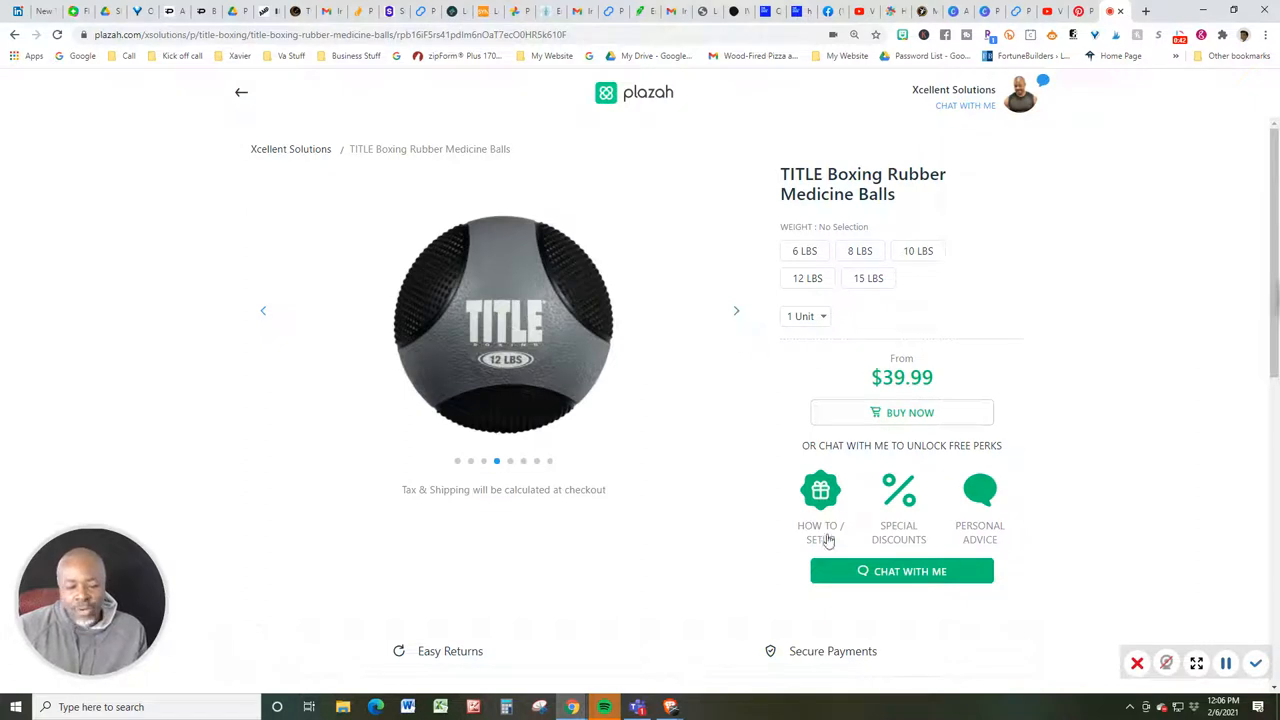